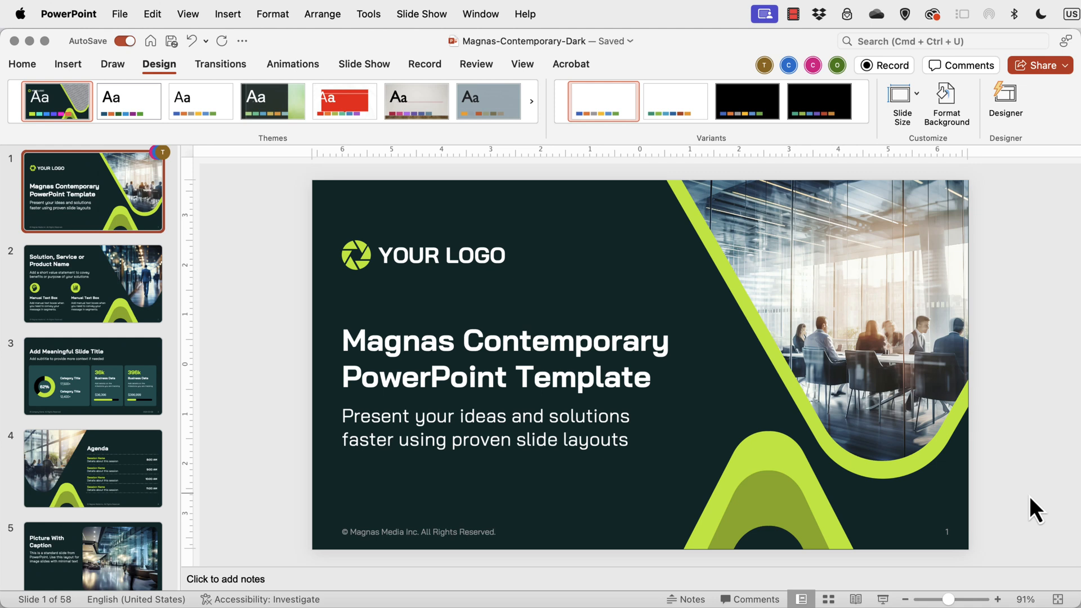
mouse_move(945, 513)
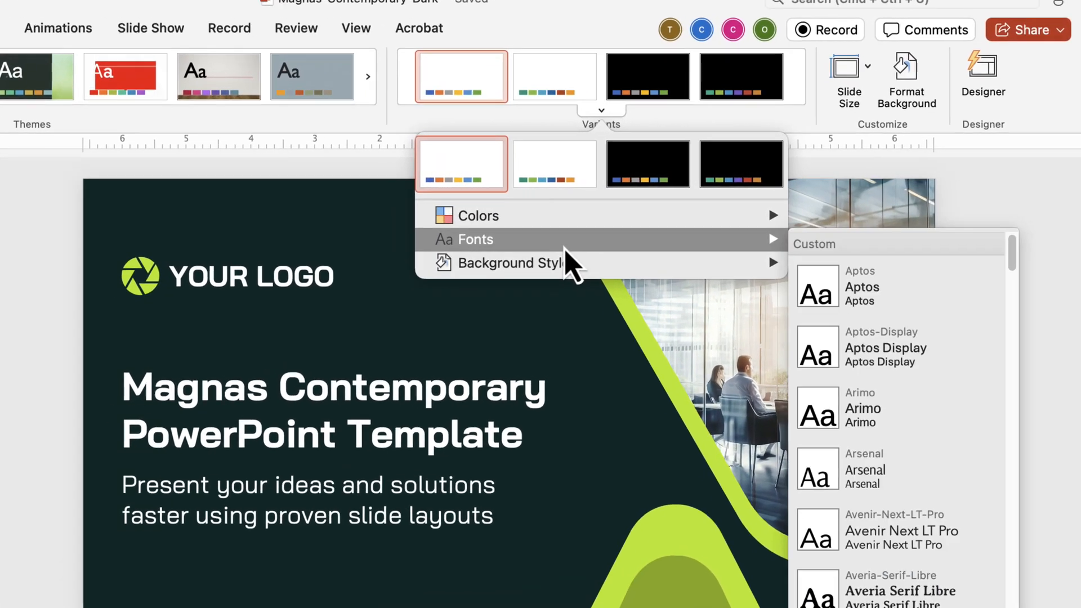
Show the Share panel for the Magnas Contemporary Dark deck, with its existing edit link.
scroll("down", 3)
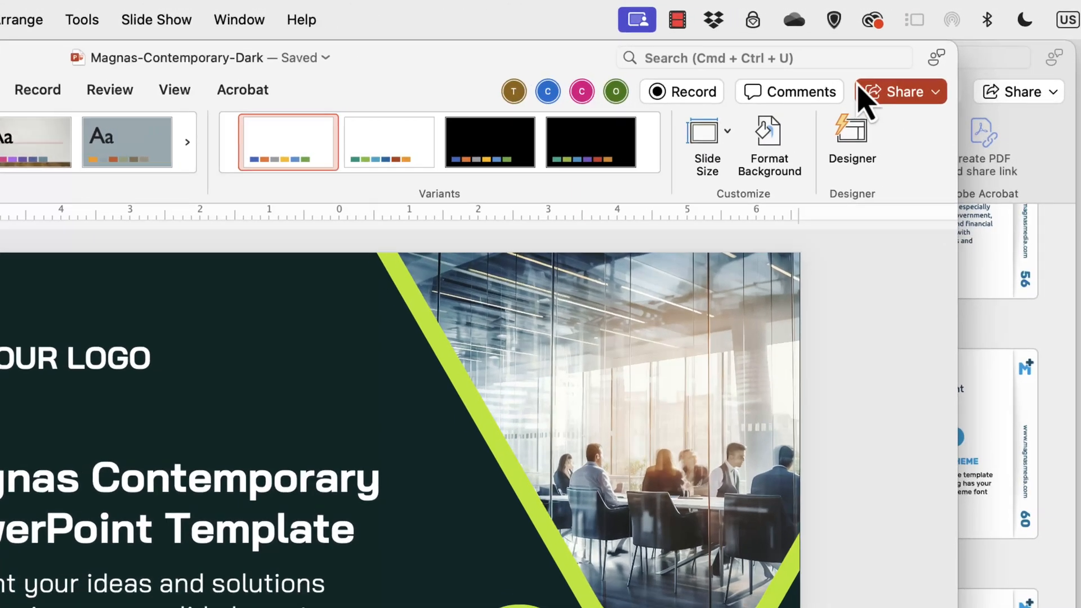
left_click(896, 92)
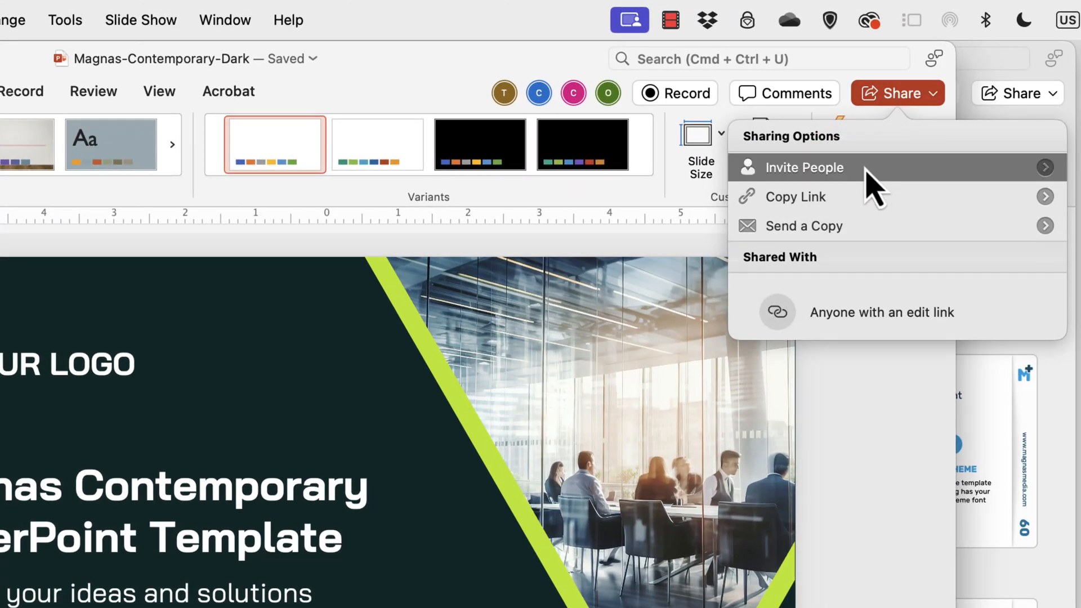
mouse_move(413, 83)
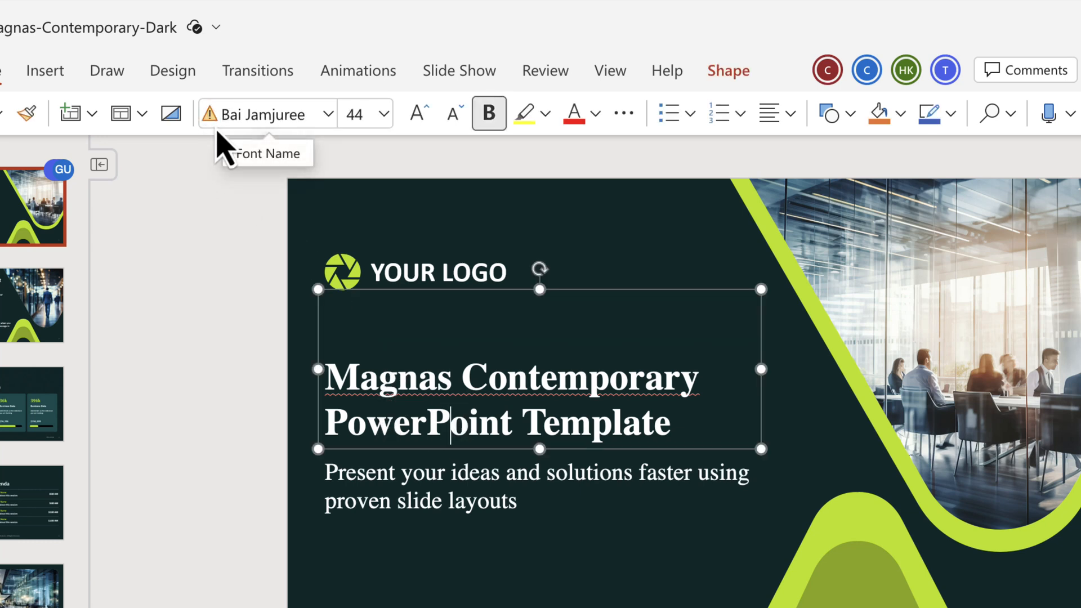
mouse_move(246, 151)
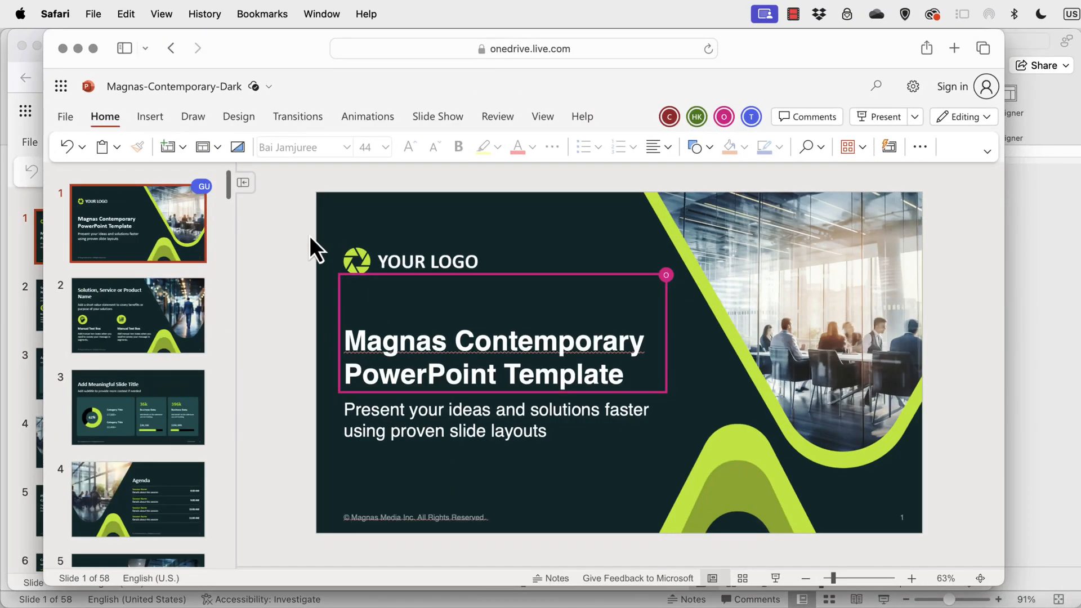
mouse_move(310, 175)
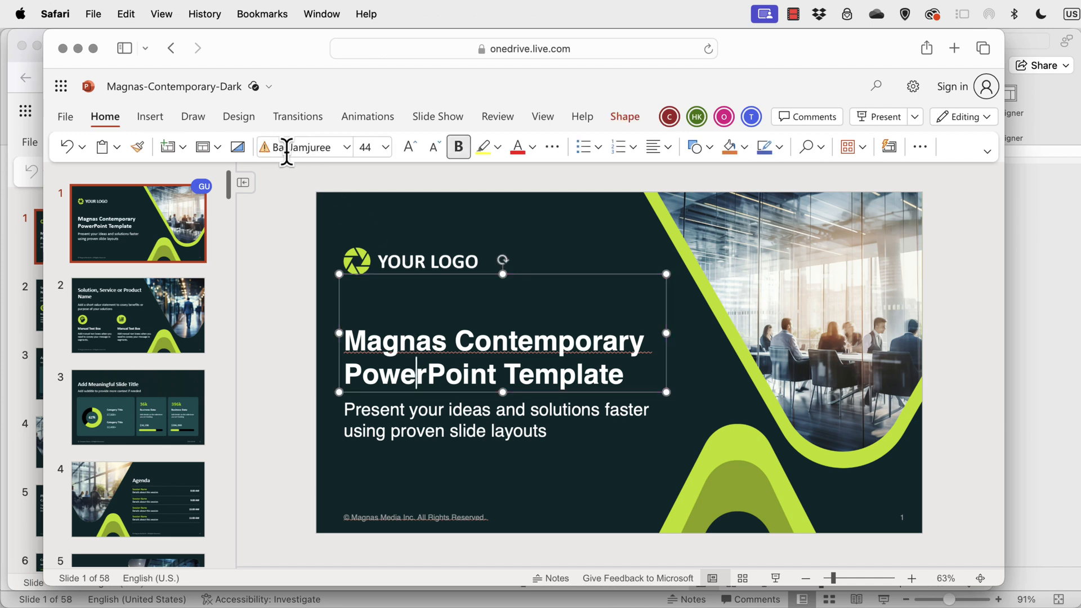
mouse_move(603, 153)
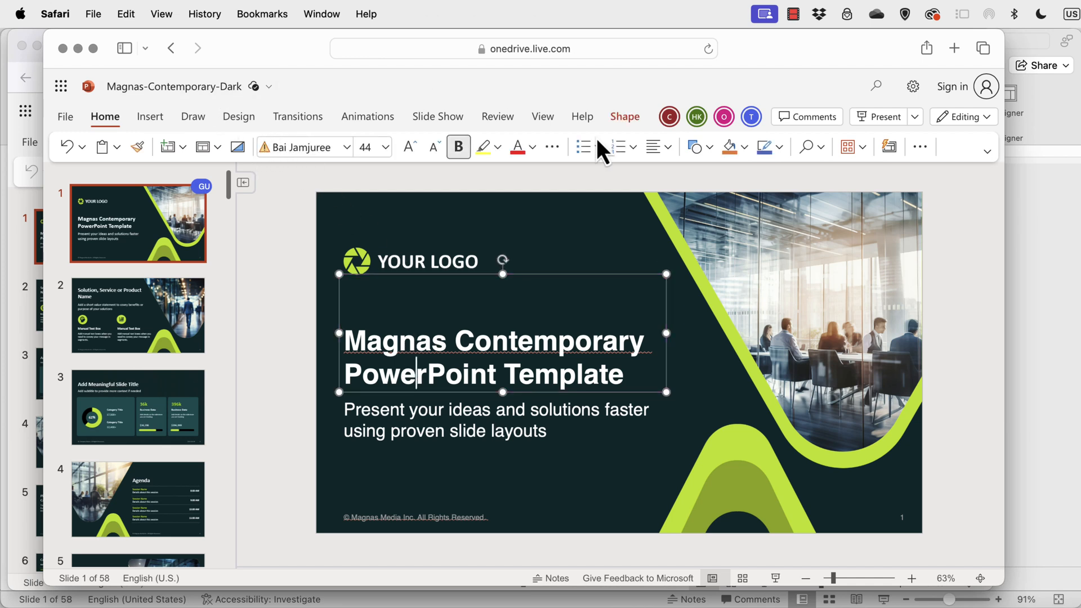
mouse_move(982, 444)
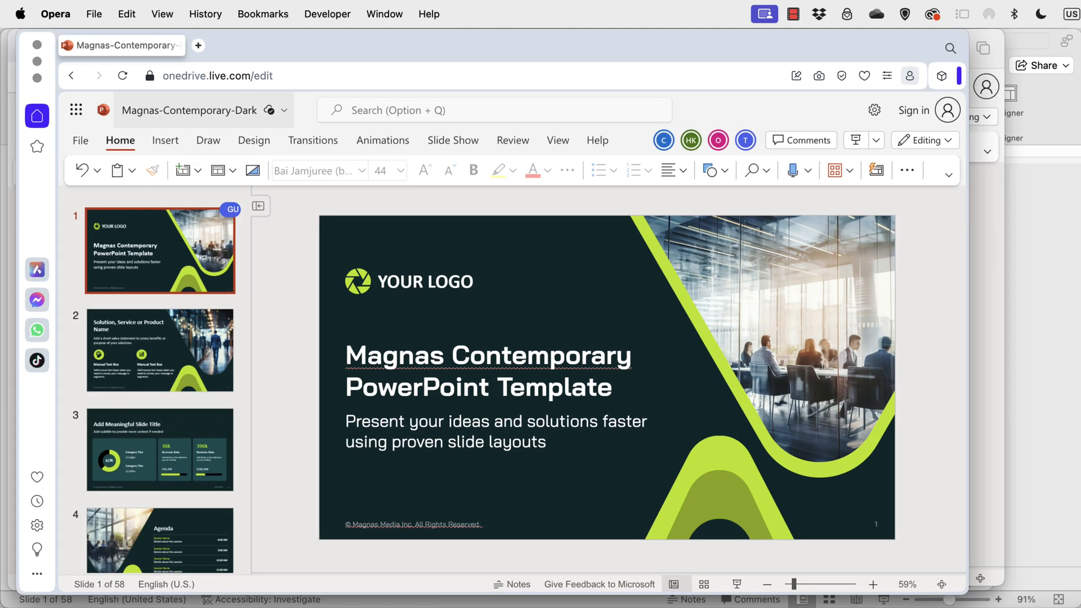
Open Magnas Contemporary Dark in the PowerPoint web editor in Opera, showing slide 1.
left_click(487, 371)
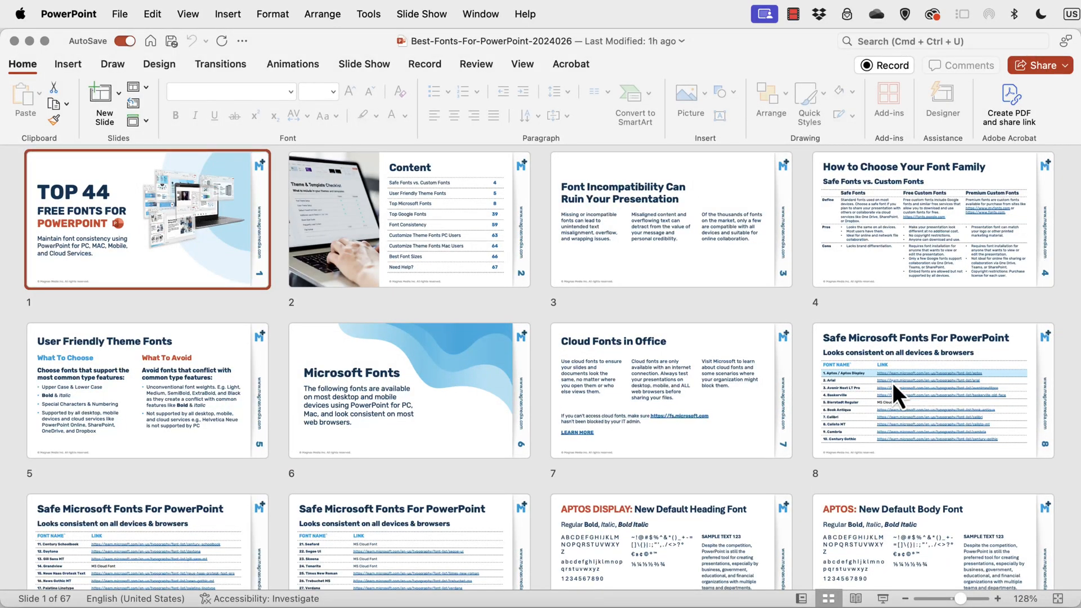
mouse_move(913, 359)
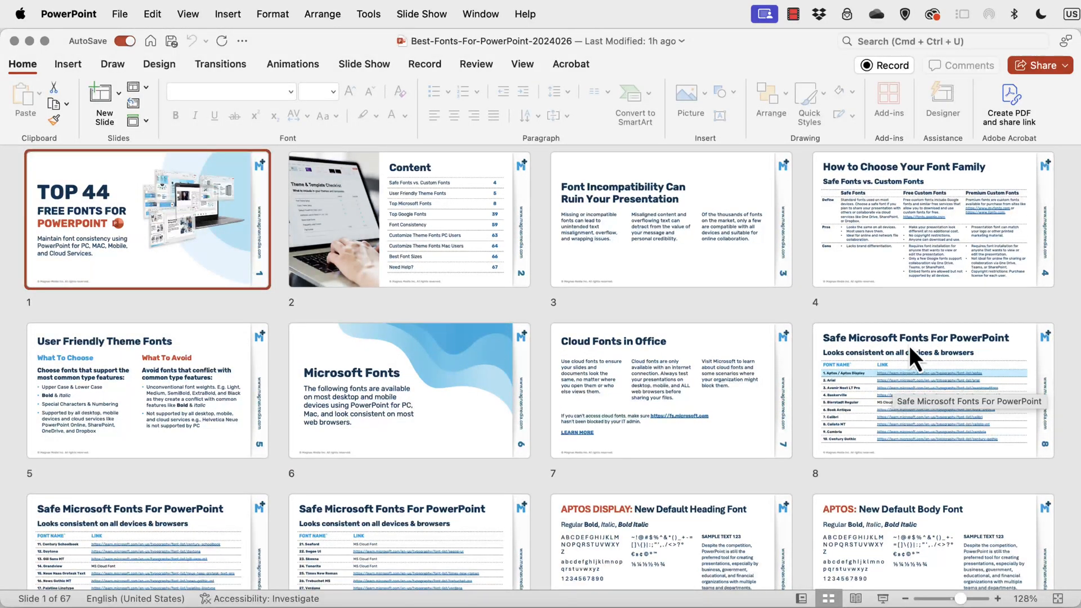
mouse_move(981, 237)
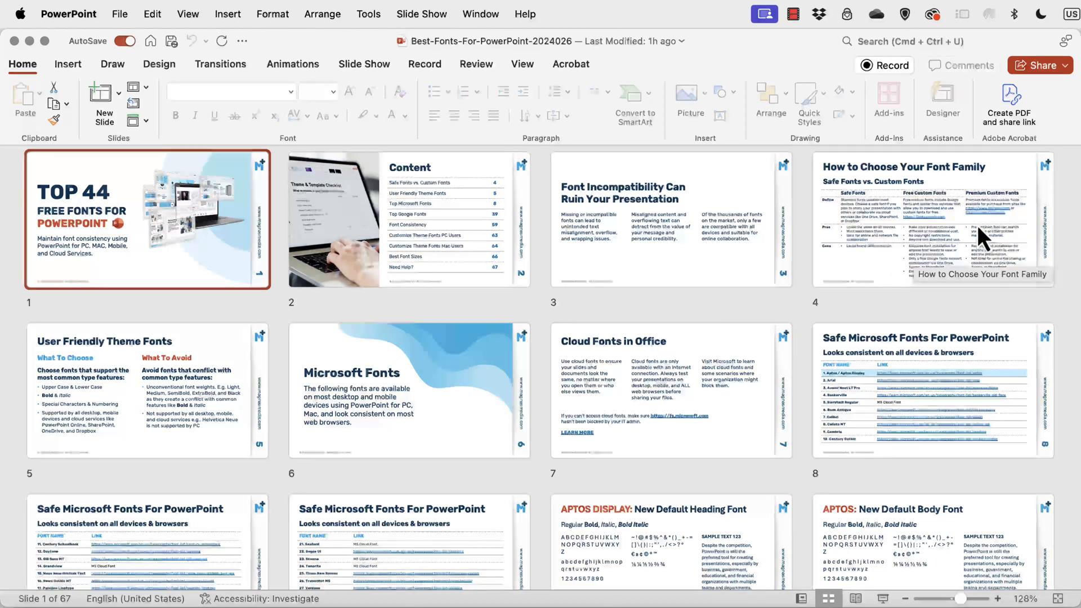
mouse_move(107, 419)
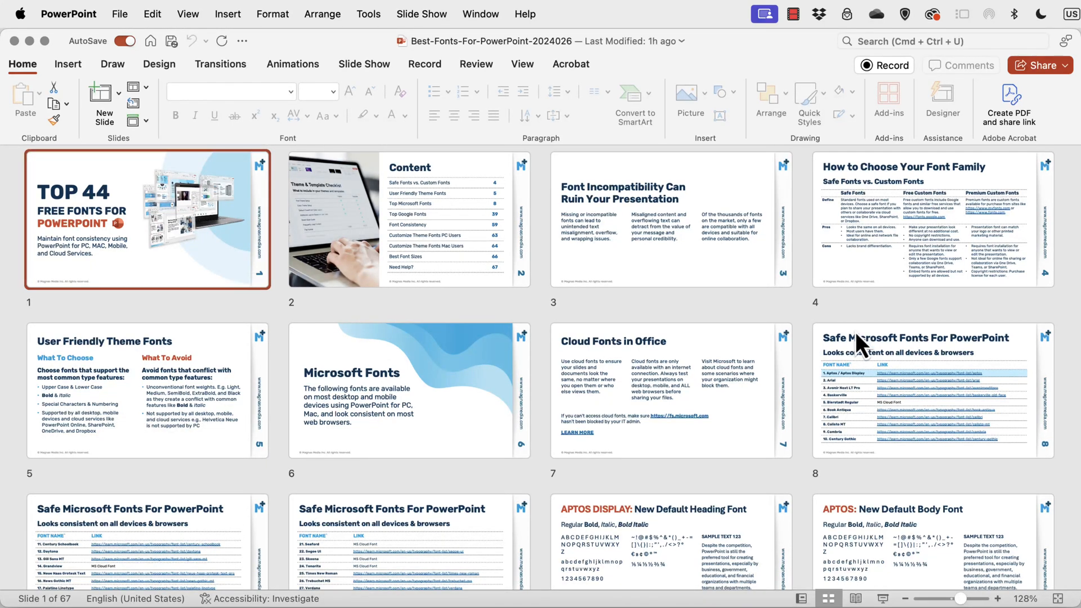
Open the Best-Fonts-For-PowerPoint file.
double_click(929, 392)
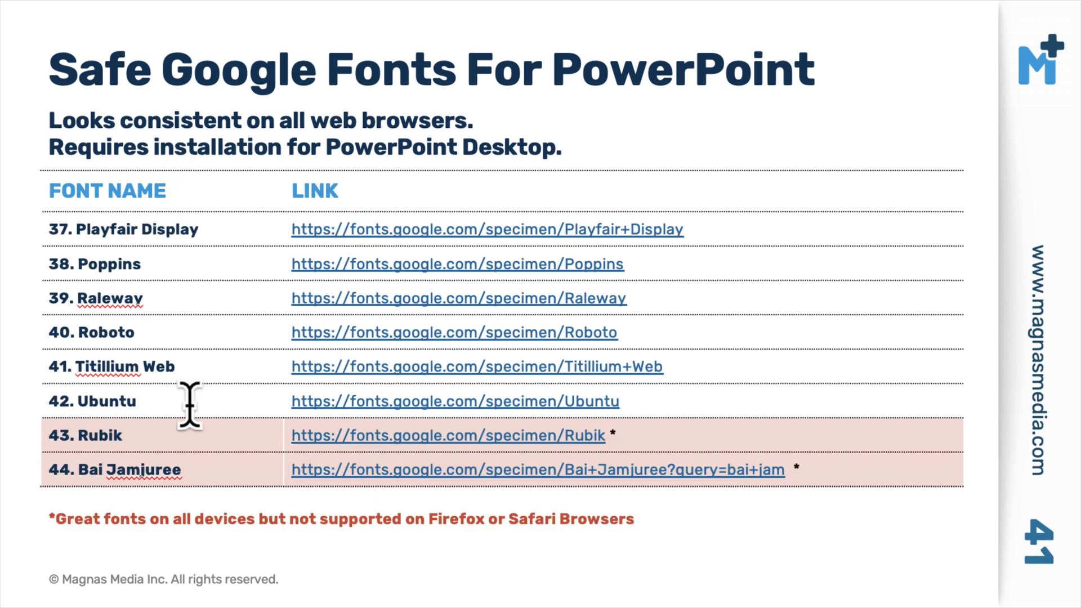
mouse_move(187, 434)
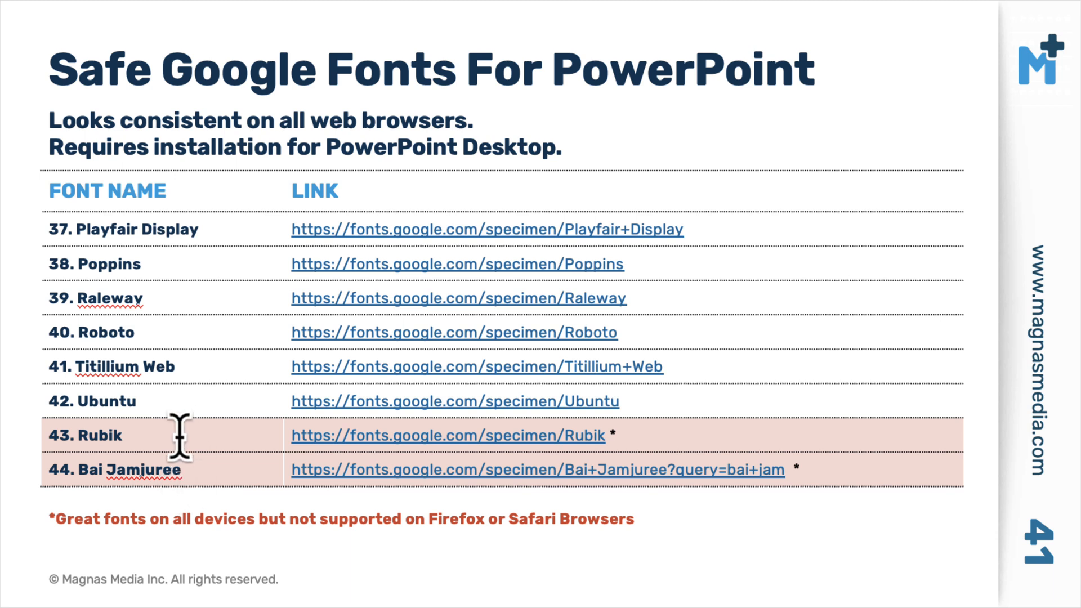
mouse_move(203, 473)
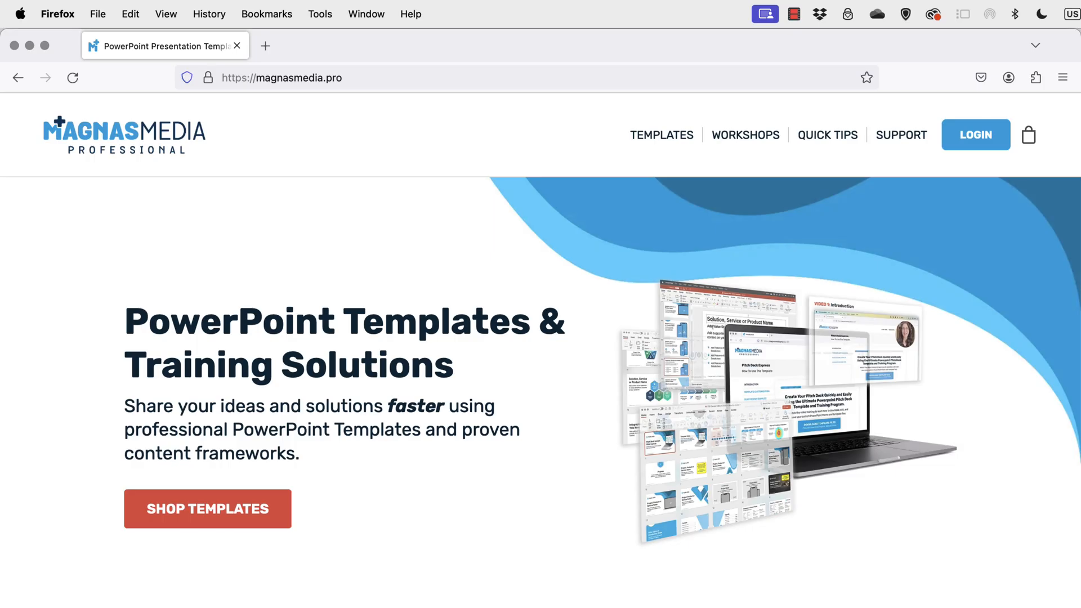
mouse_move(975, 134)
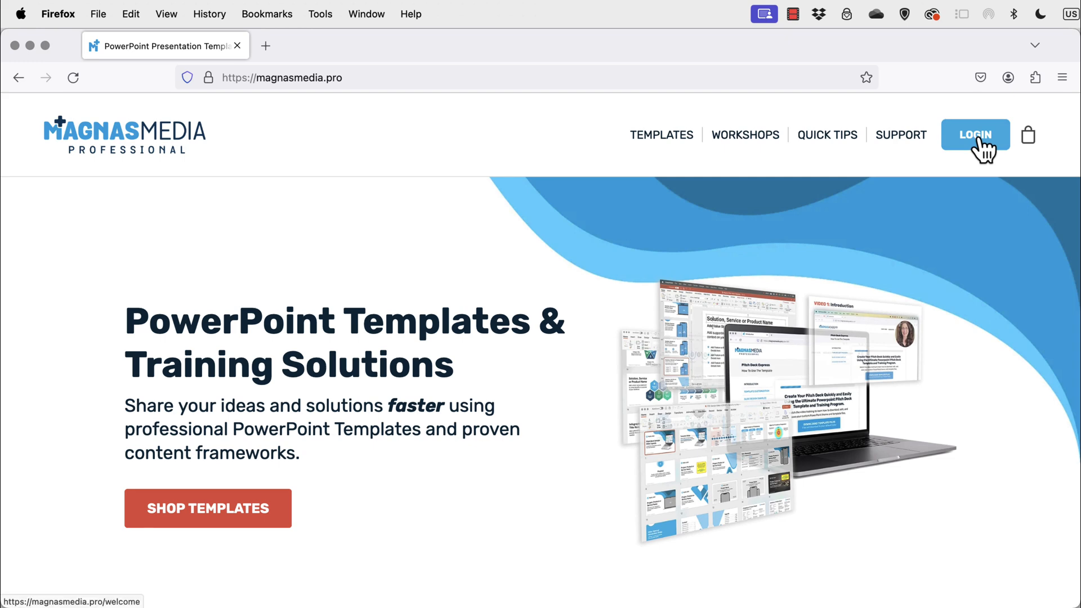
Go to Free Downloads and scroll to the Top 44 Free Fonts and Theme Fonts & Theme Colors sections.
left_click(974, 135)
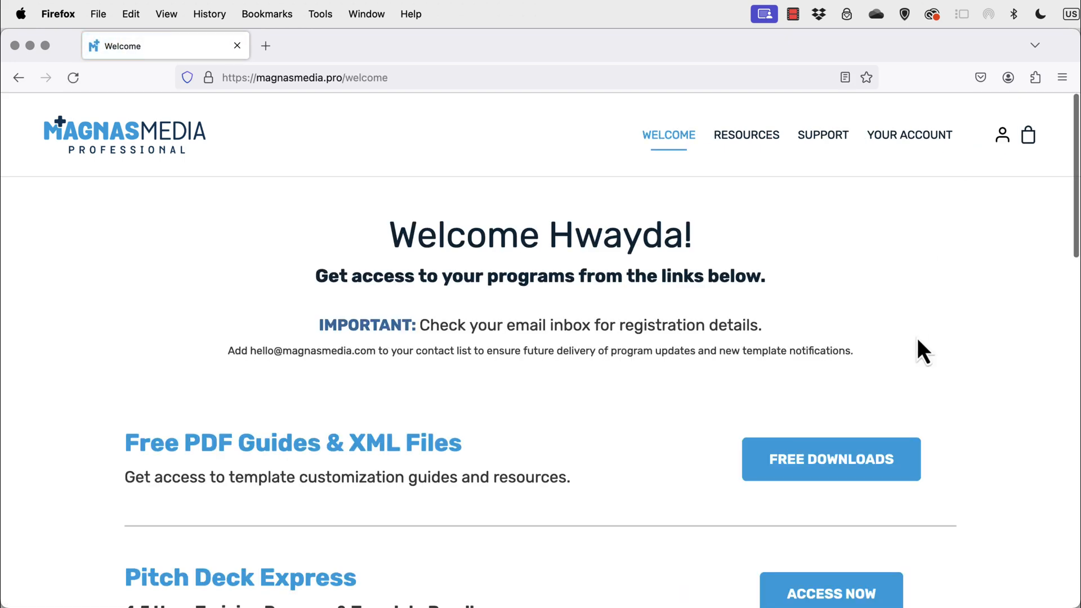
left_click(830, 459)
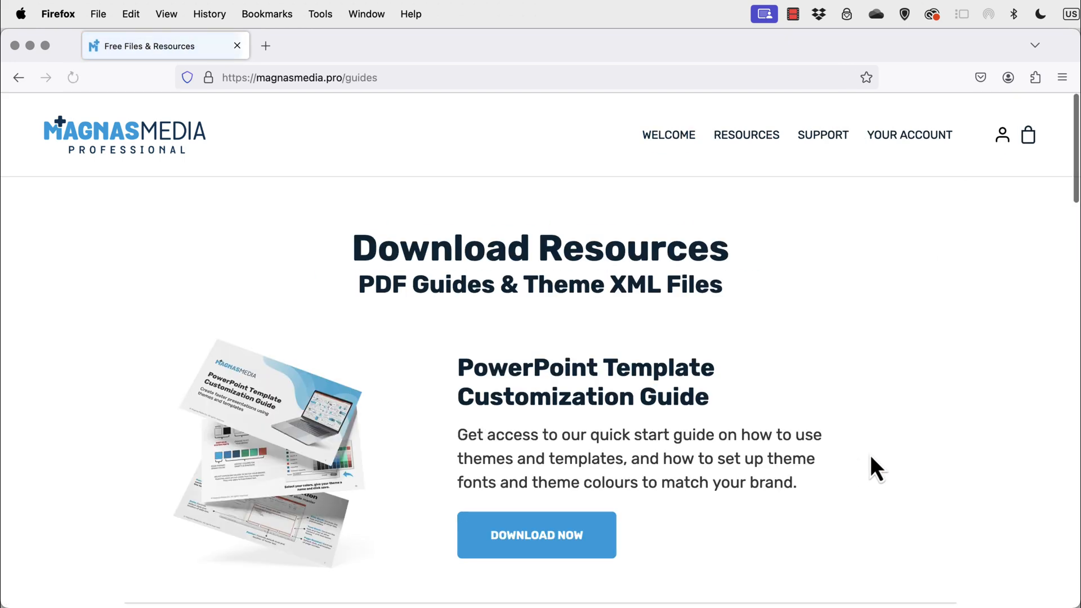
scroll("down", 3)
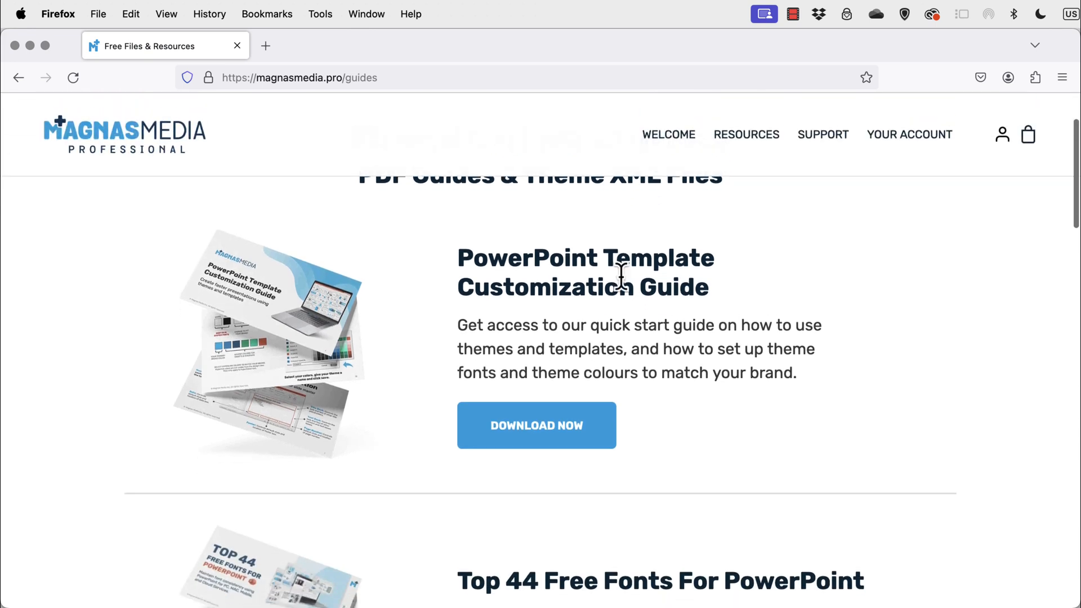
scroll("down", 3)
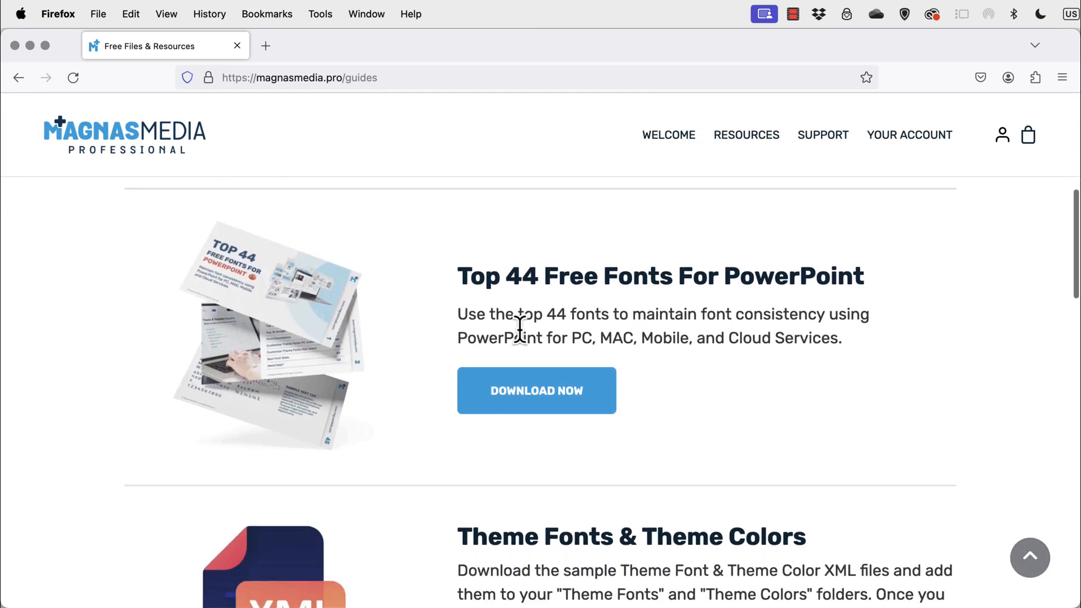
scroll("down", 3)
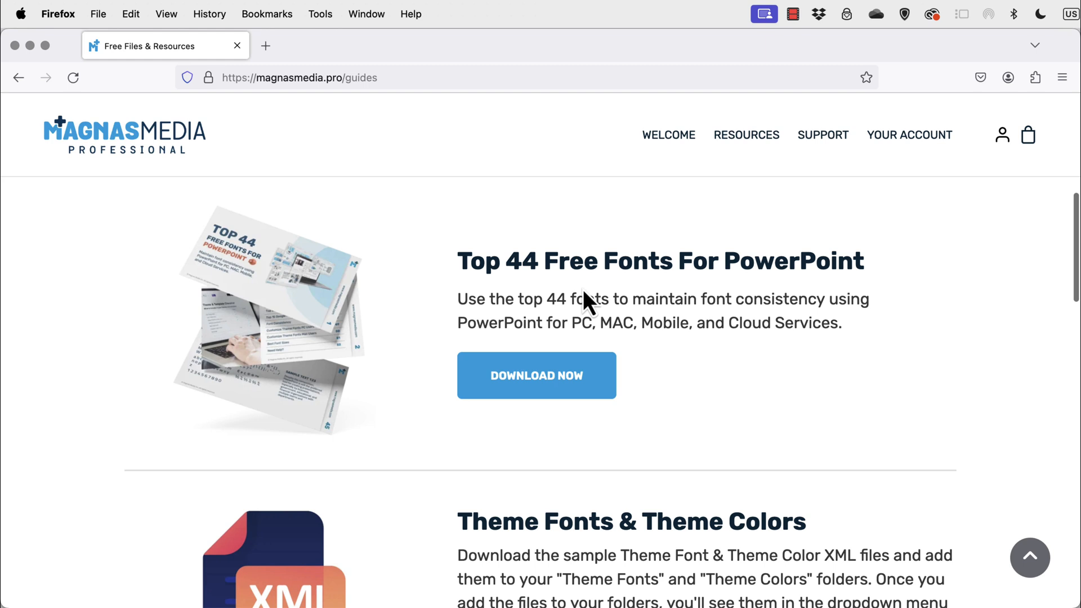
scroll("down", 3)
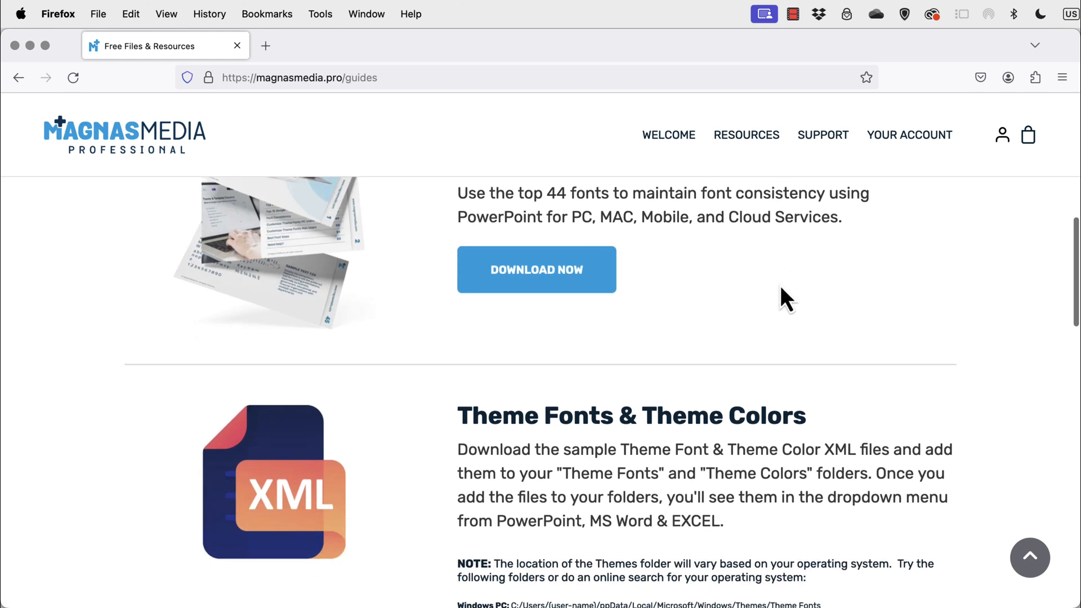
mouse_move(649, 427)
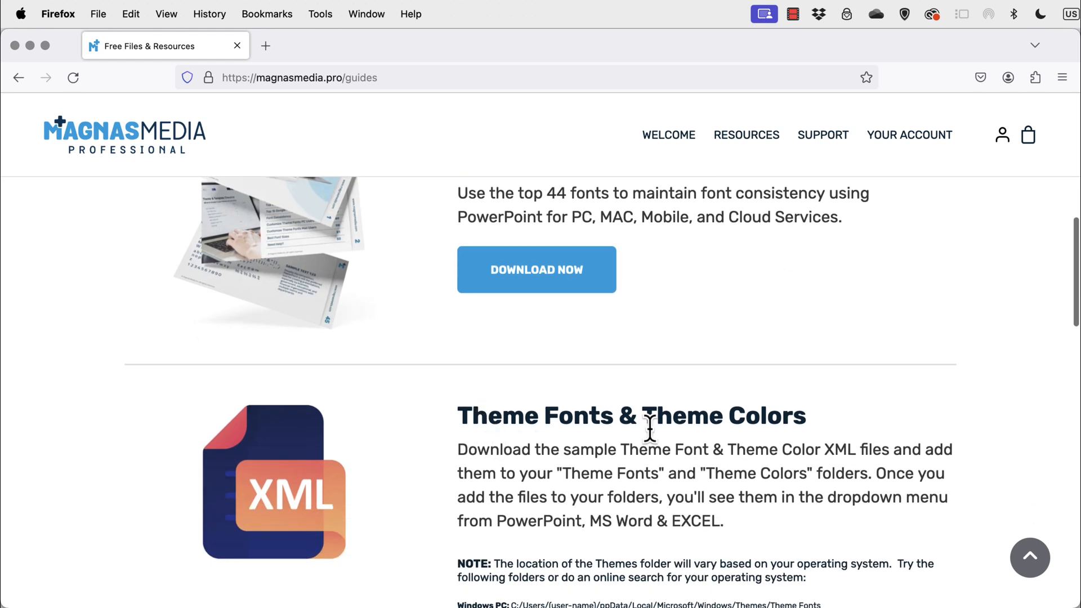
scroll("down", 3)
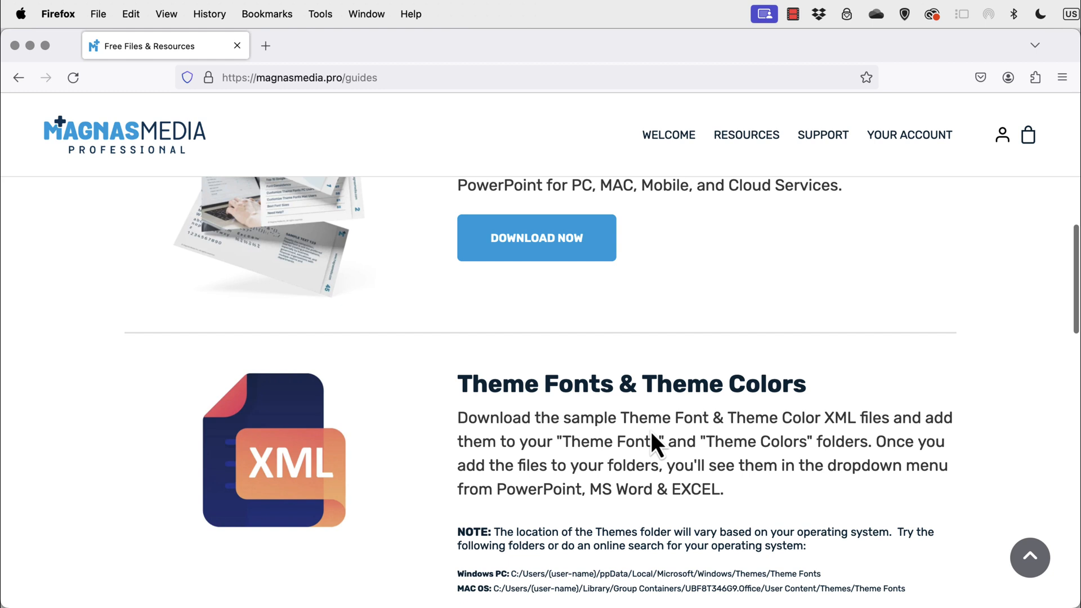
mouse_move(537, 410)
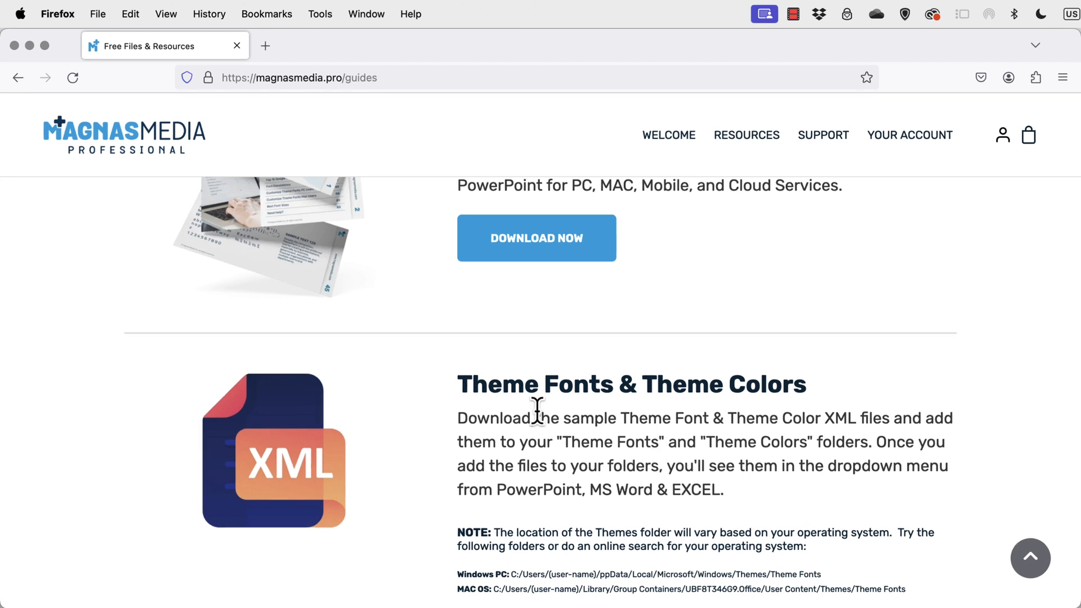
scroll("down", 3)
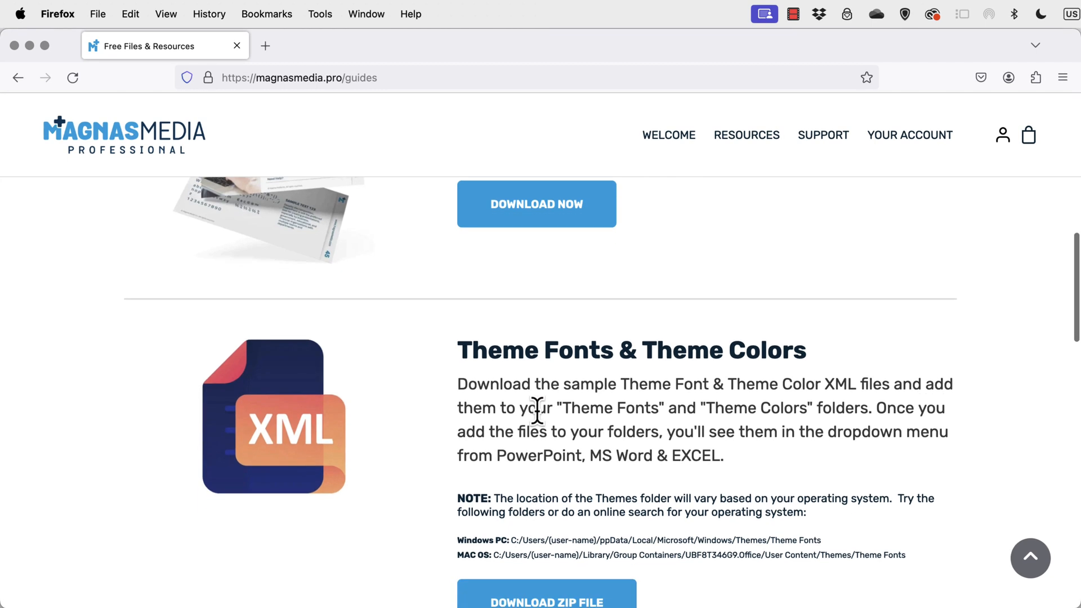
scroll("down", 3)
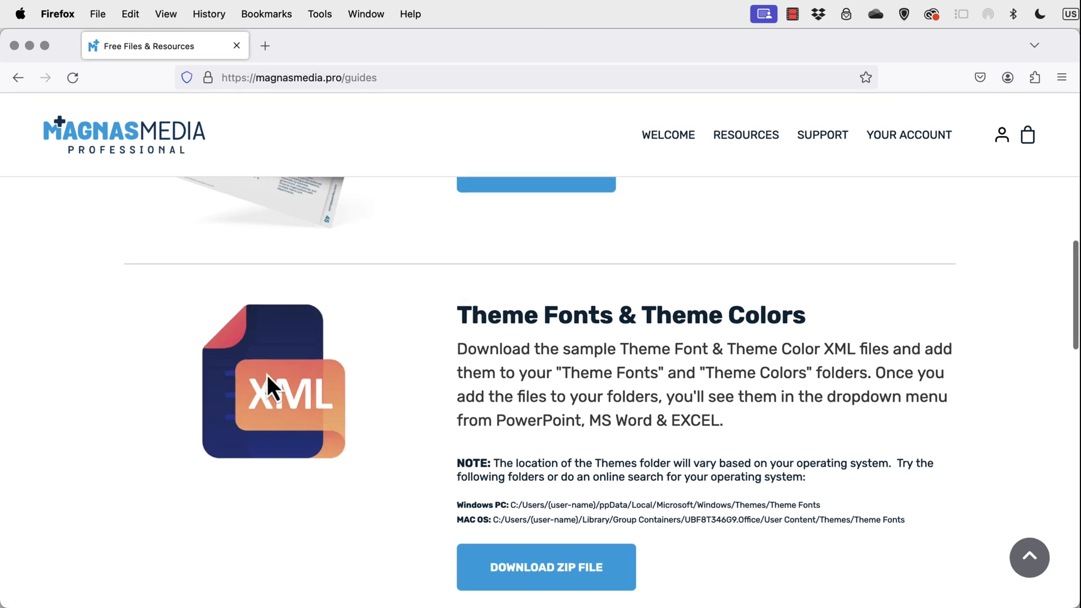
mouse_move(344, 403)
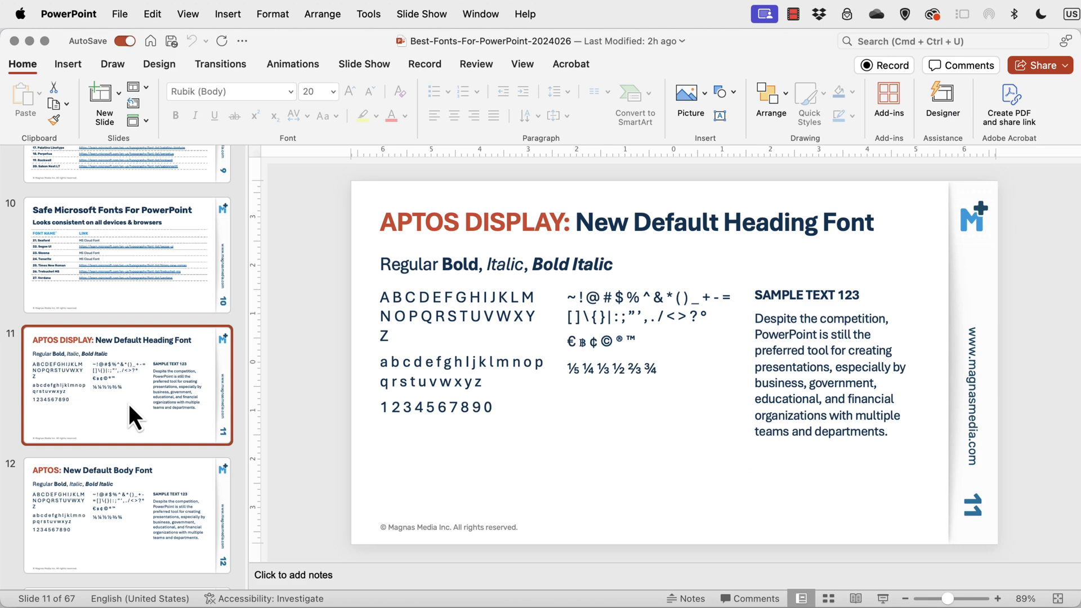
Show slide 11 about Aptos Display, the new default heading font.
left_click(829, 598)
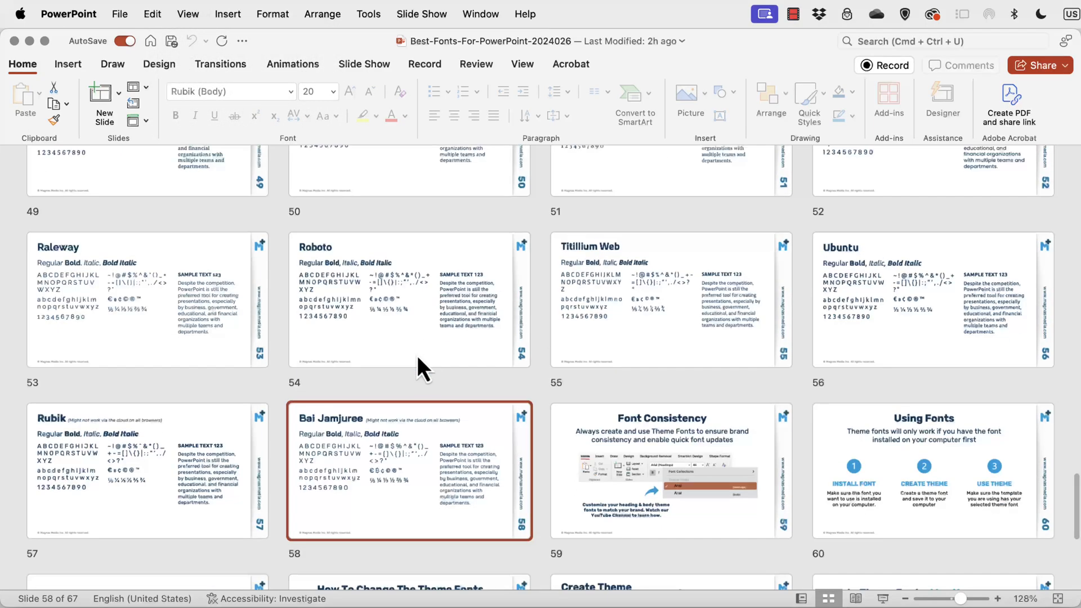
Scroll the slide thumbnail grid to the Google Fonts divider and Safe Google Fonts slides.
scroll("down", 3)
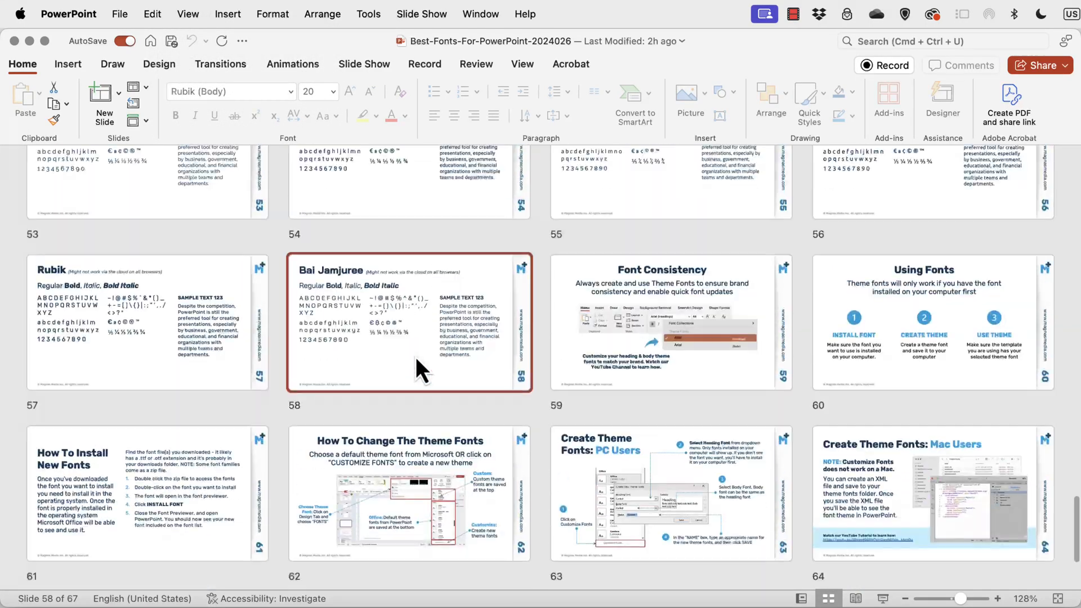
scroll("up", 3)
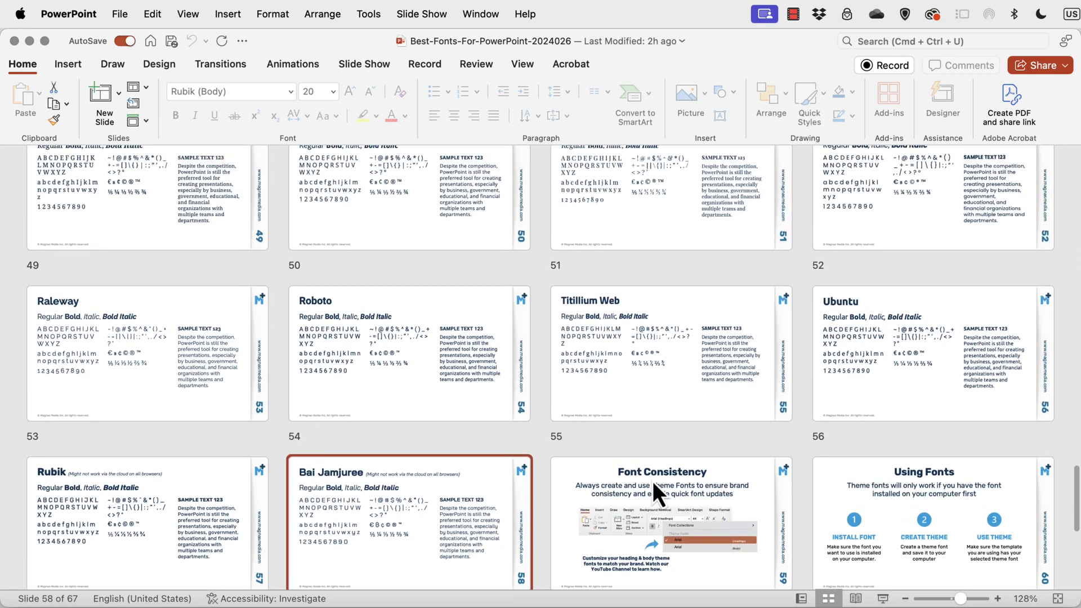
scroll("up", 3)
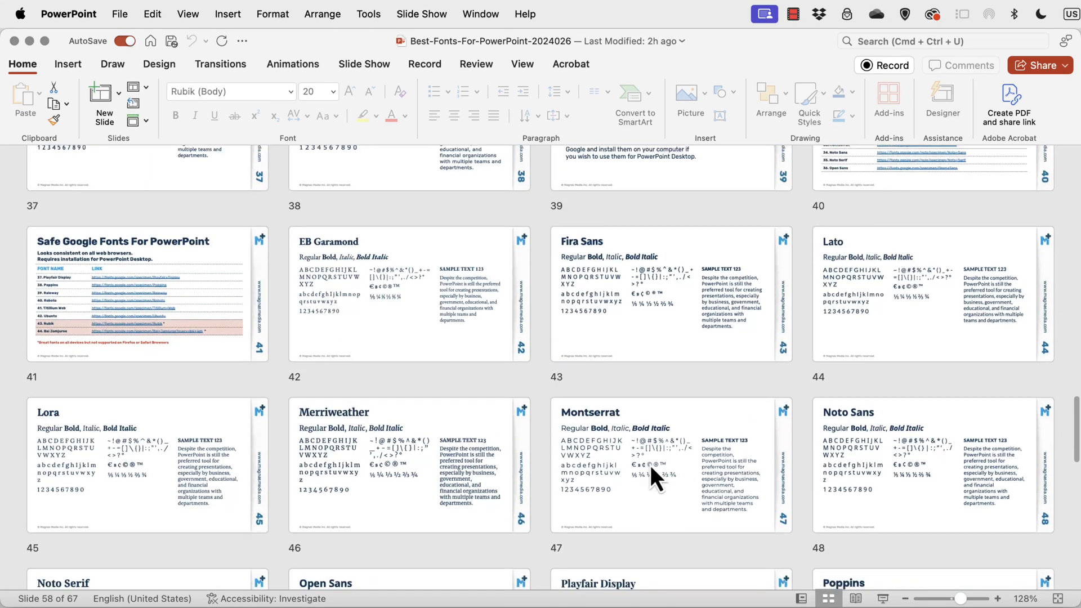
scroll("up", 3)
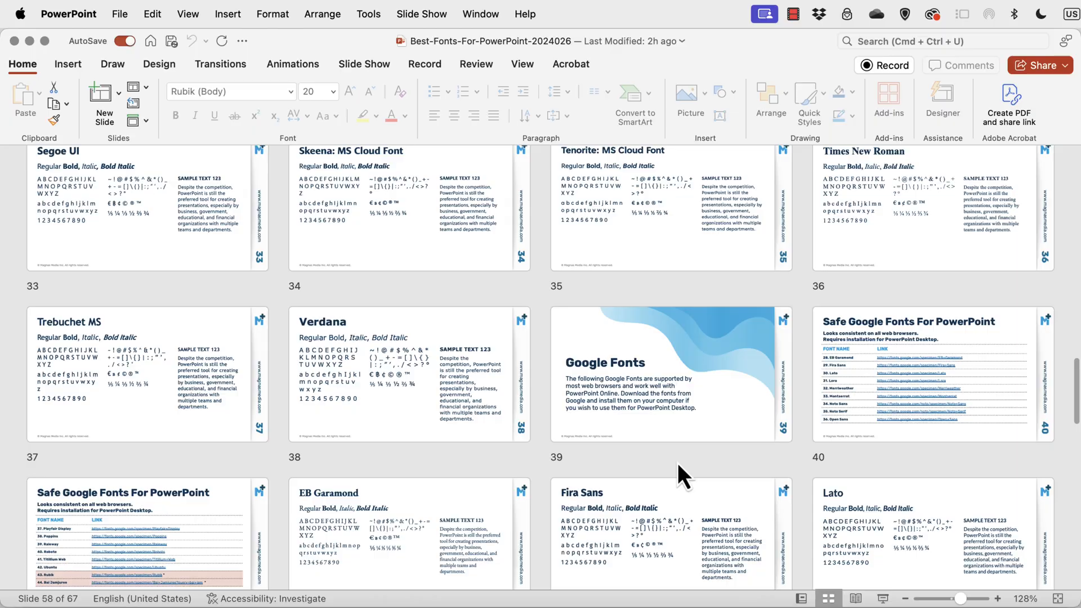